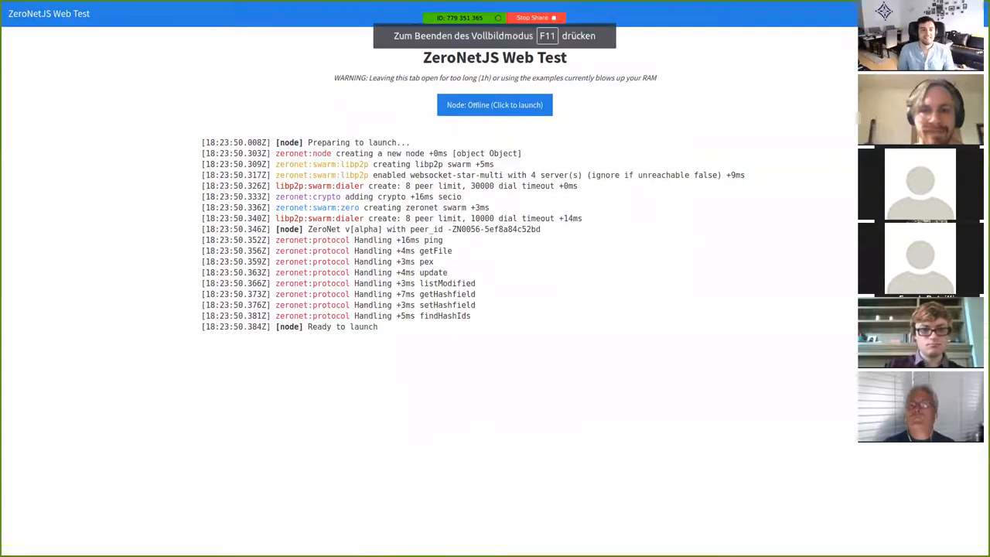
# Leave the full-screen offline test page and bring the zeronet.io homepage into view.
pyautogui.press('F12')
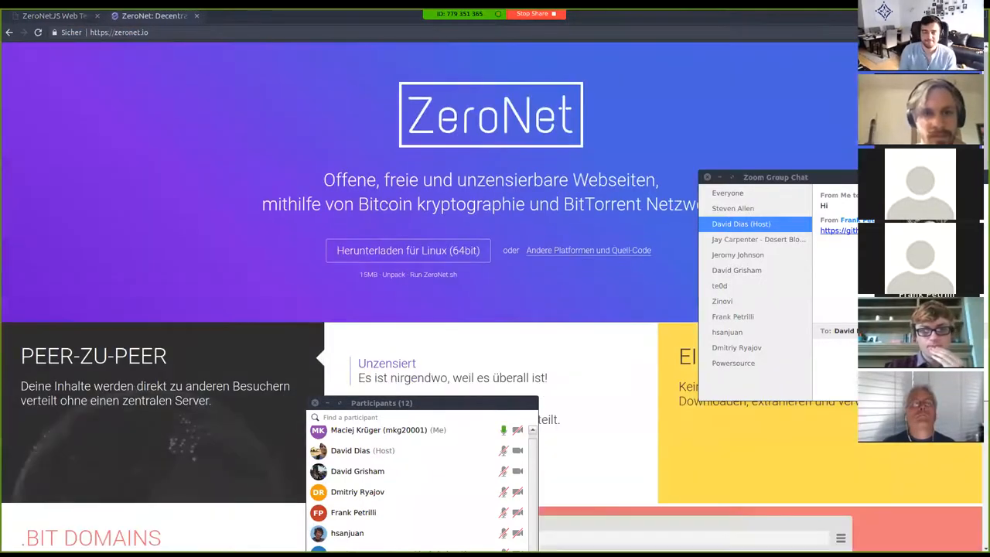
# Scroll through the ZeroNet homepage features and ZeroHello dashboard, then return to the Web Test tab.
pyautogui.scroll(-3)
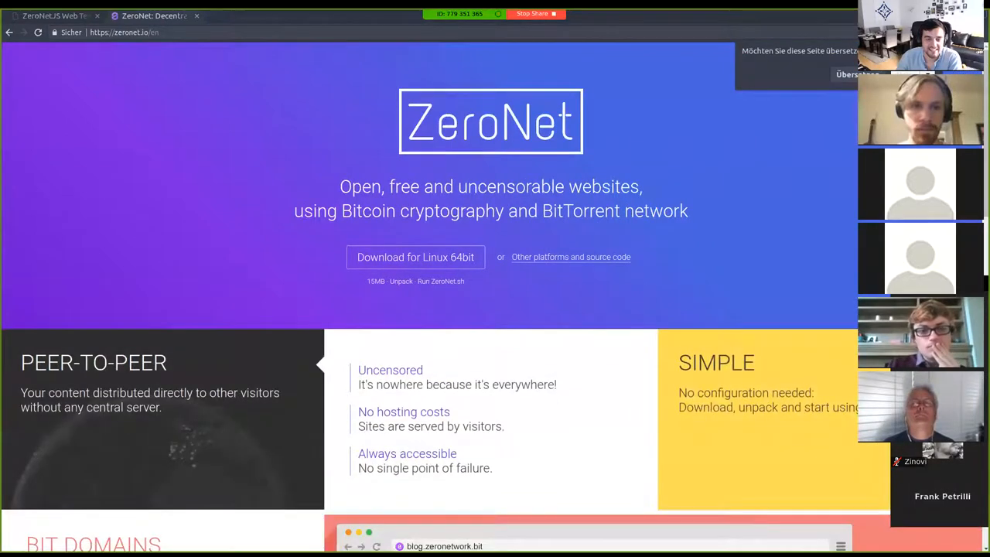
pyautogui.scroll(-3)
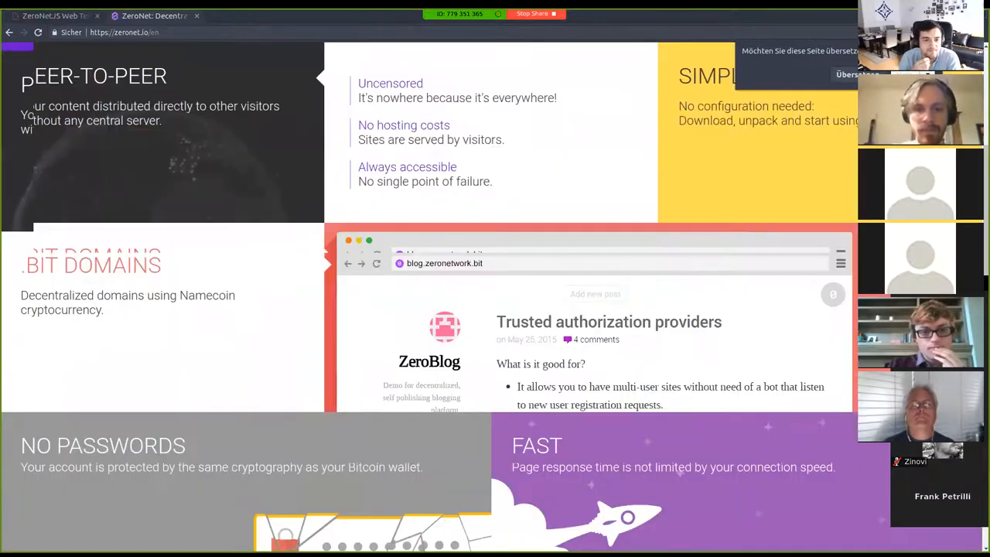
pyautogui.scroll(3)
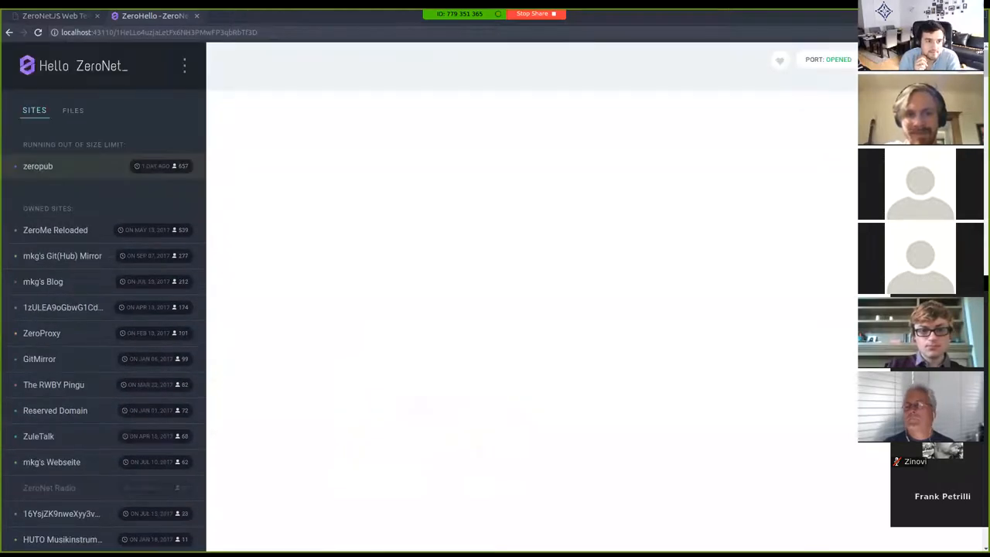
pyautogui.click(54, 16)
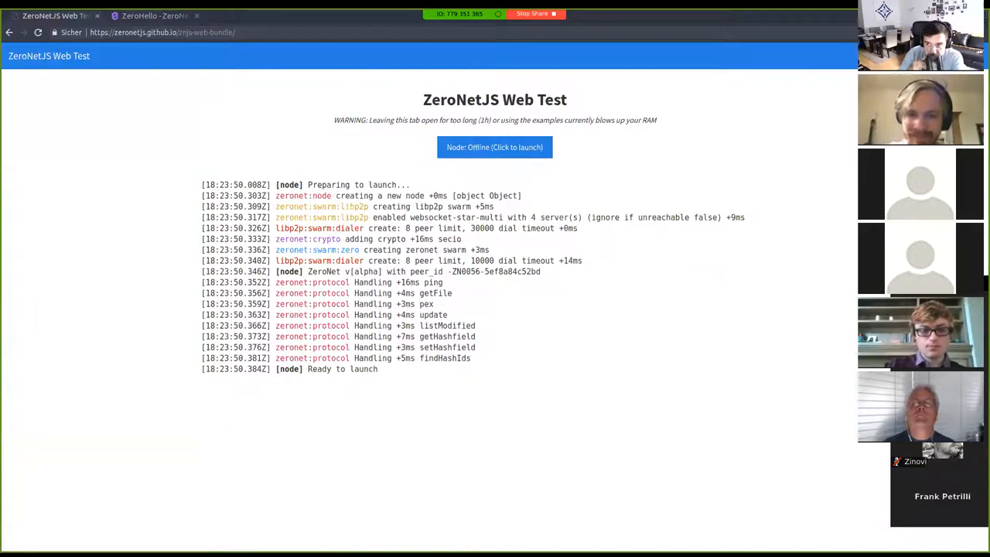
# Reload the test page and launch the node via 'Node: Offline (Click to launch)' so it goes Online.
pyautogui.click(495, 147)
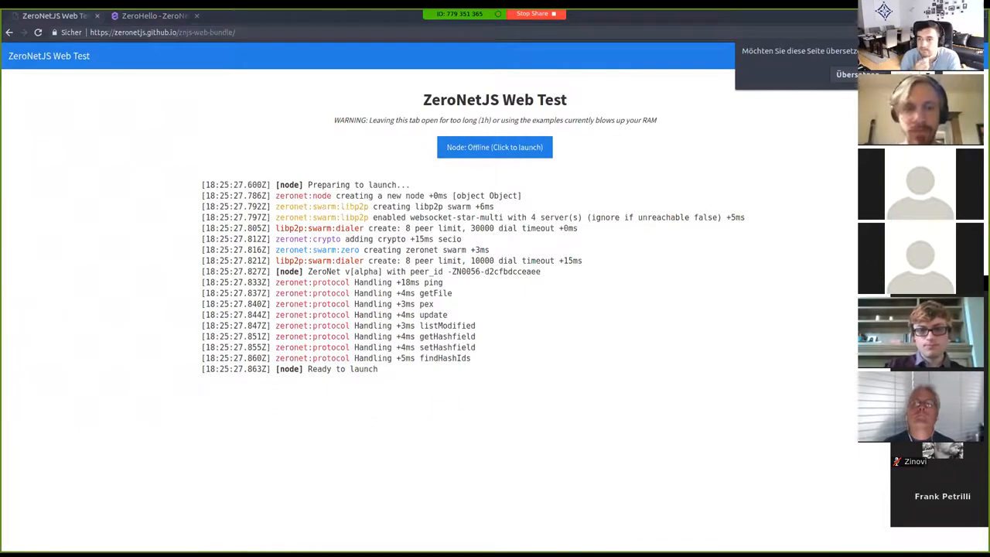
pyautogui.click(495, 147)
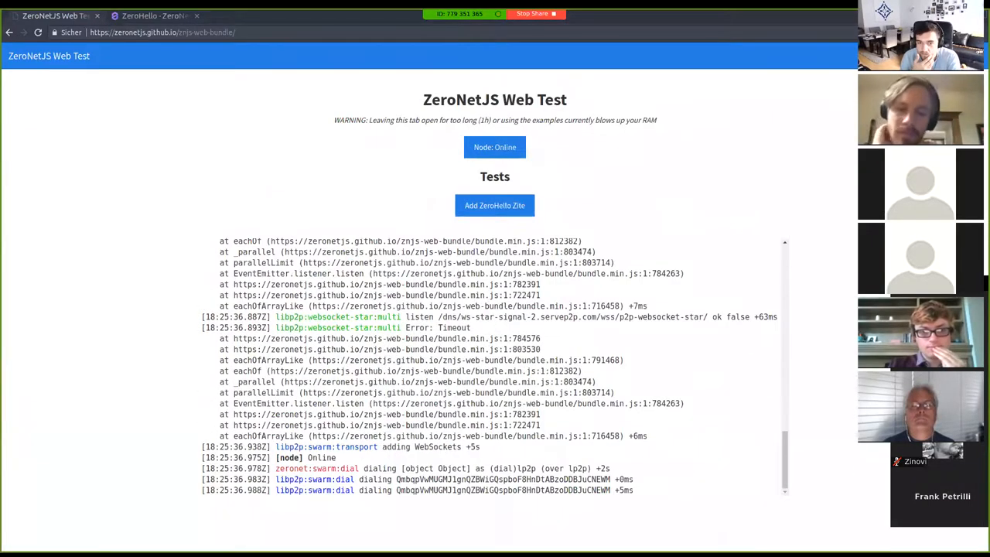
# Show the browser developer console alongside the ZeroHello zite peer-discovery log.
pyautogui.press('F12')
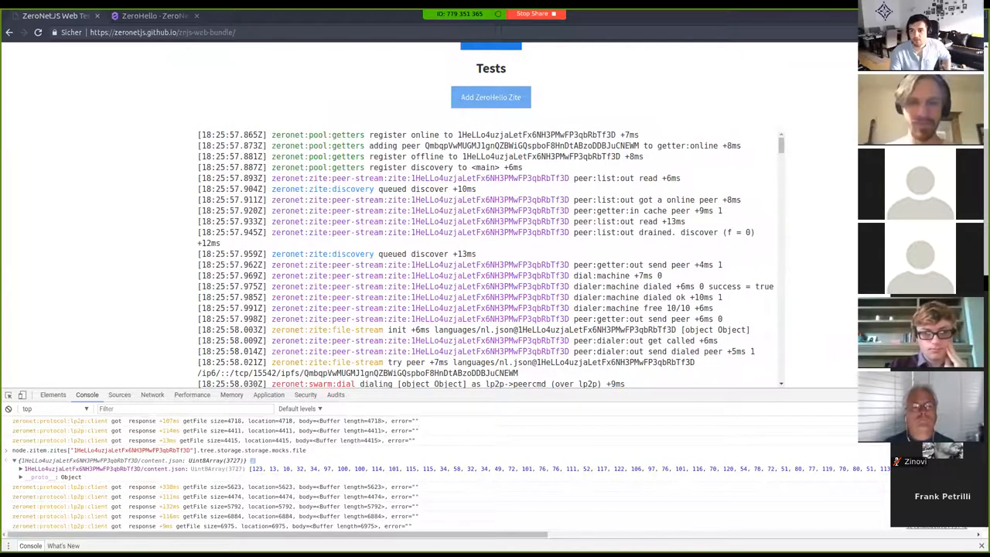
pyautogui.click(22, 468)
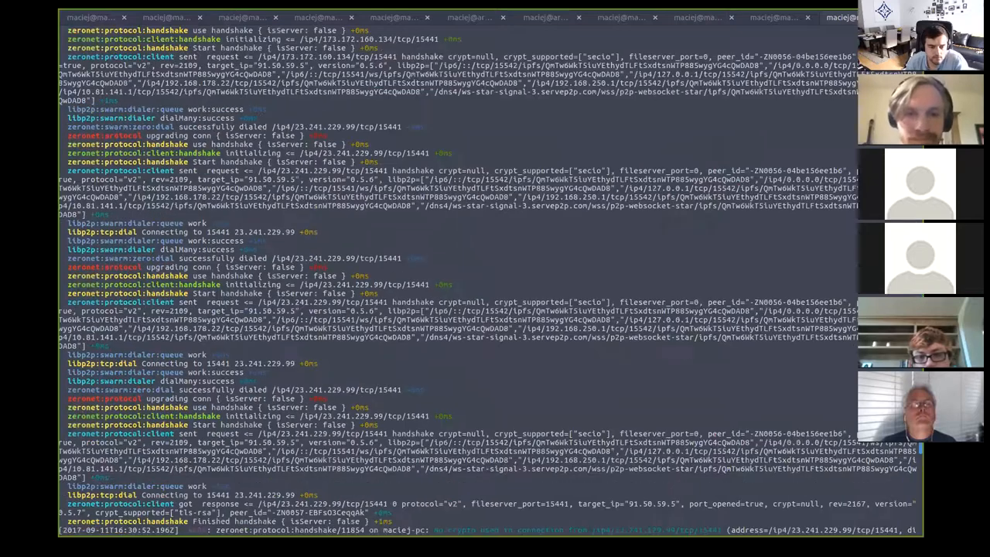
# Remove the .zeronet data folder with rm -rfv and run bash debug/debug.sh.
pyautogui.write('rm -rfv .zeronet')
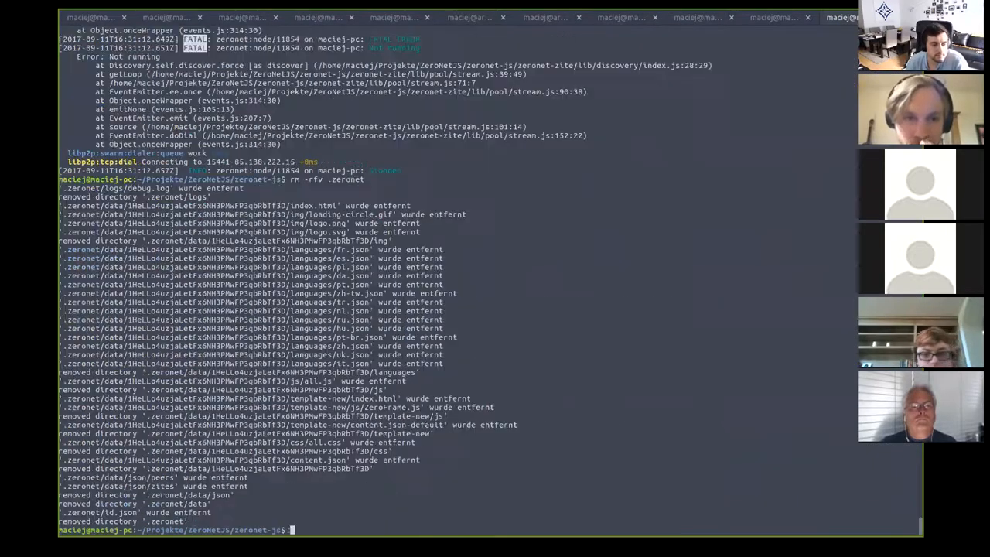
pyautogui.write('bash debug/debug.sh')
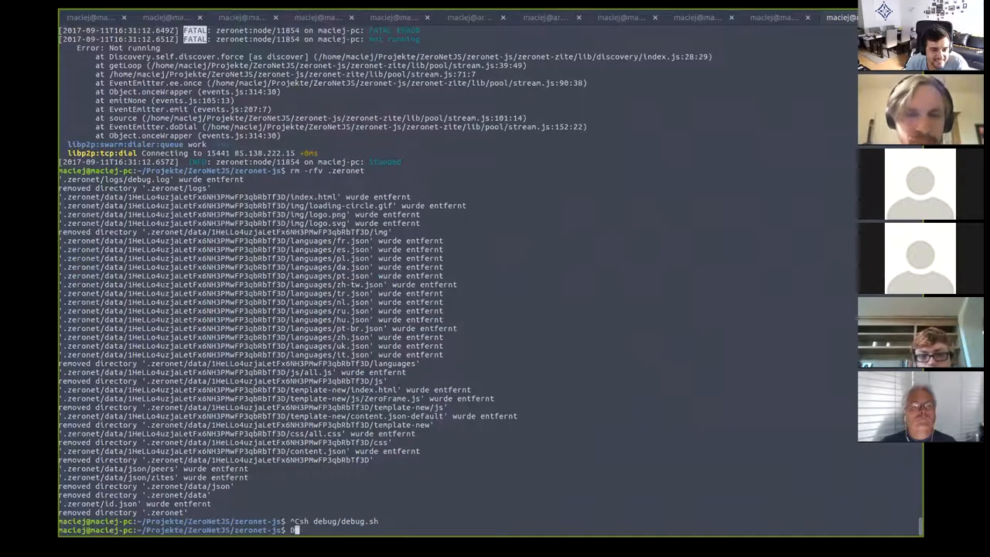
# Compose the relaunch command DEBUG=* node ./zeronet.js at the prompt.
pyautogui.write('DEBUG=* node .')
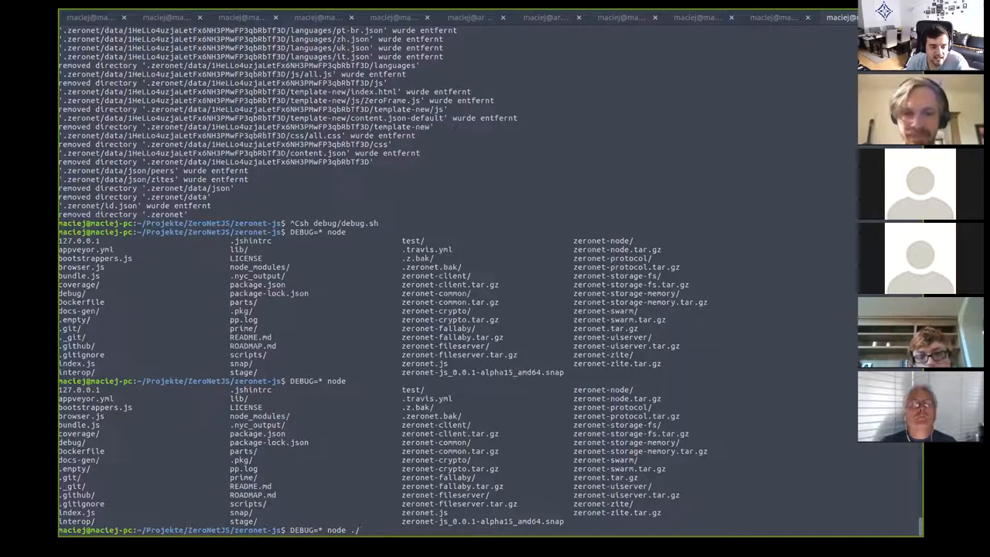
pyautogui.write('/')
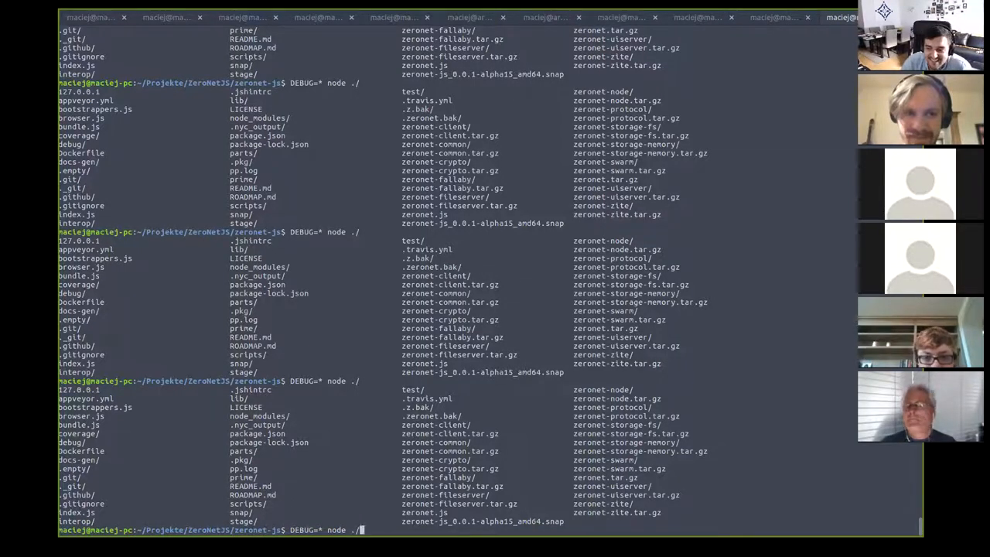
pyautogui.write('zeronet')
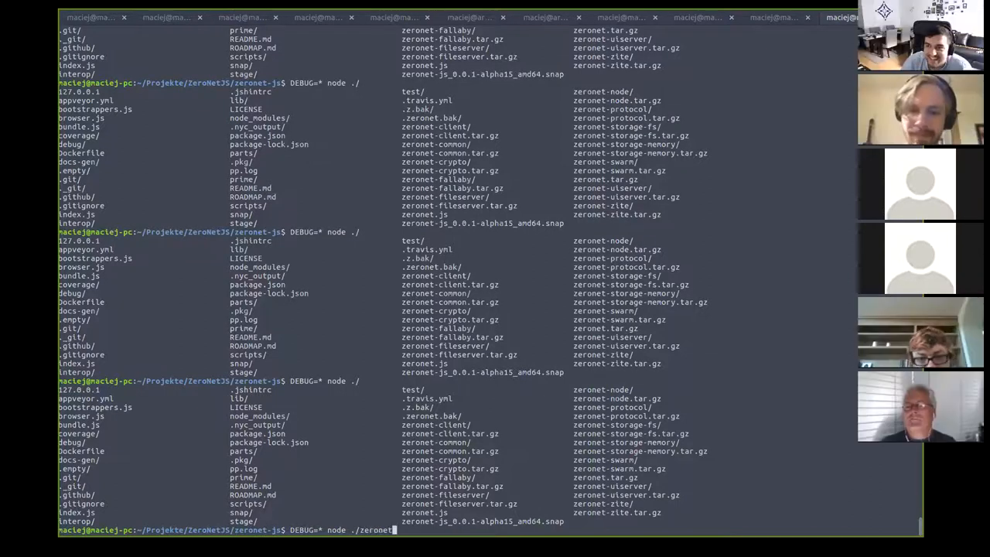
pyautogui.write('.js')
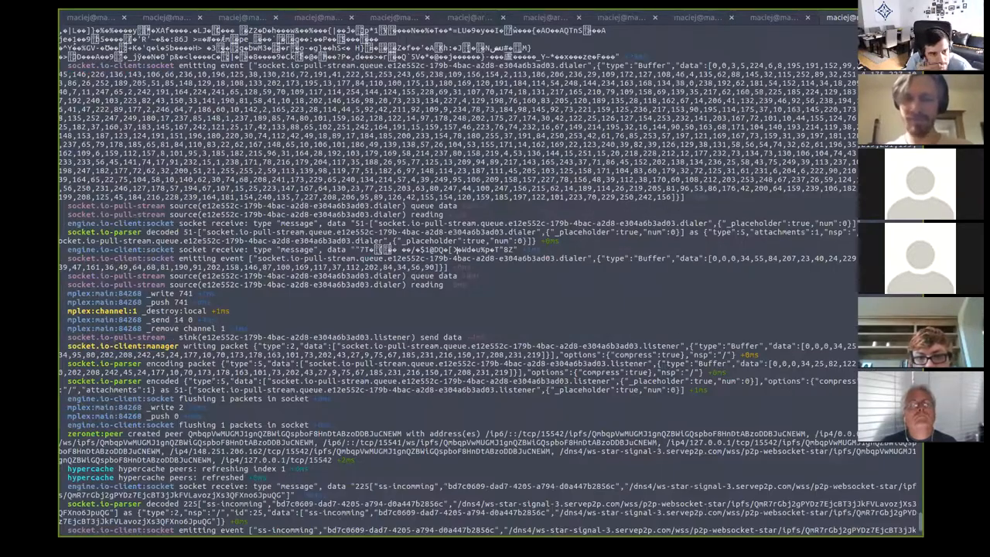
# Scroll through the relaunched node's socket.io and swarm peer-dialing debug output.
pyautogui.scroll(-3)
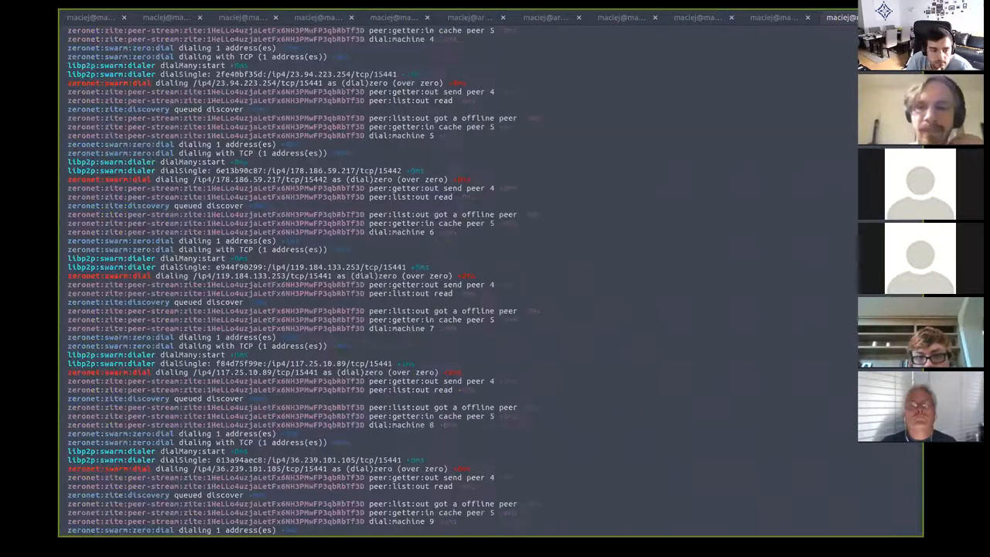
pyautogui.scroll(-3)
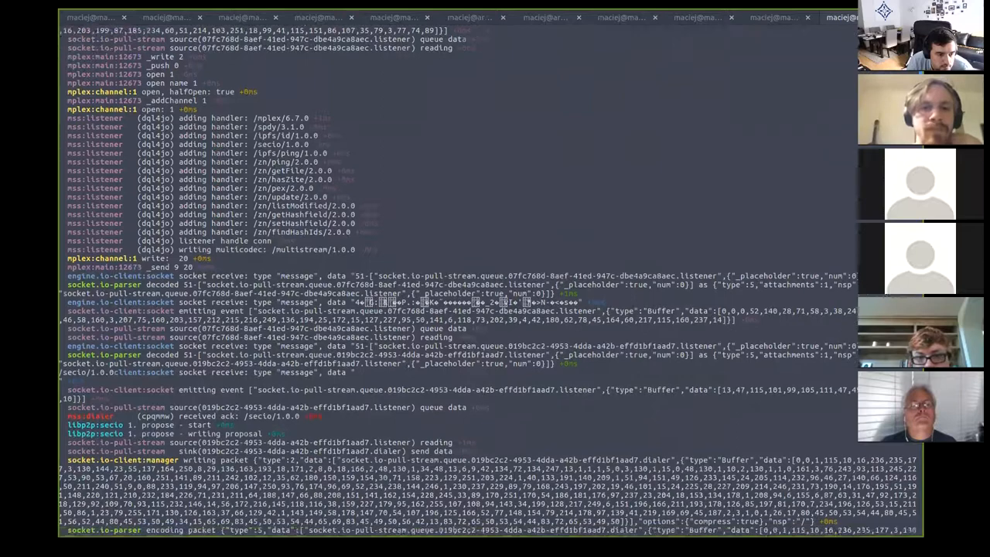